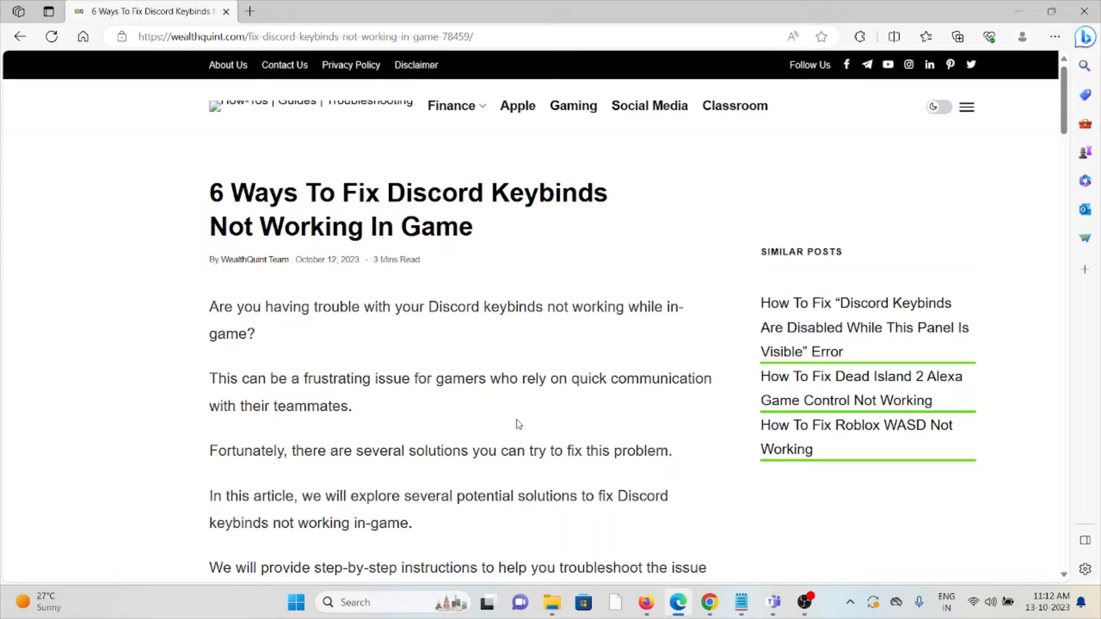
scroll("down", 3)
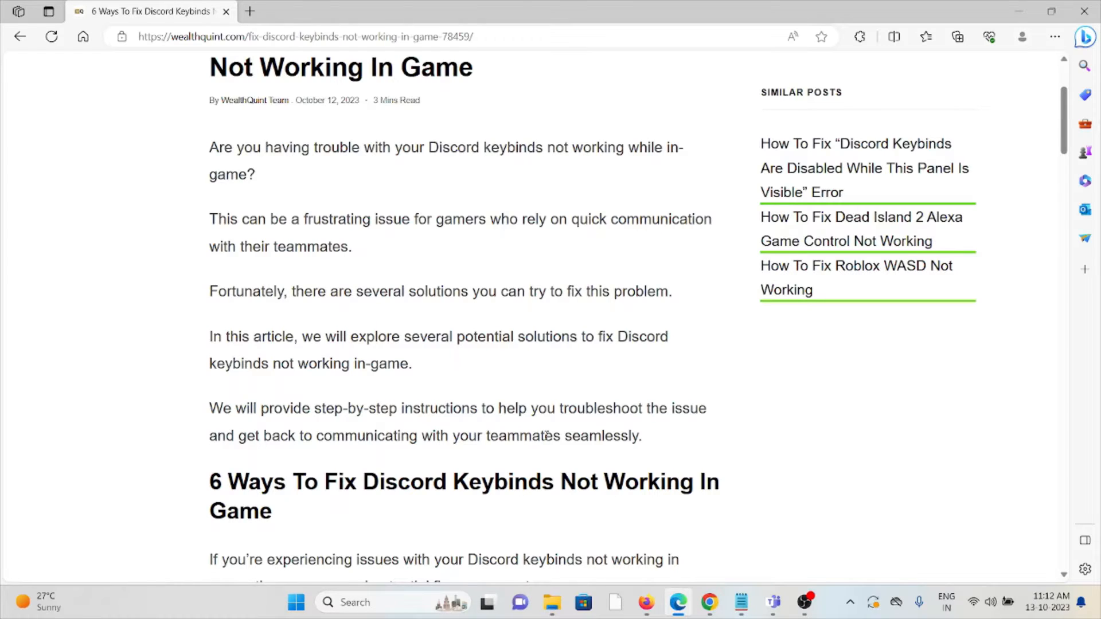
scroll("down", 3)
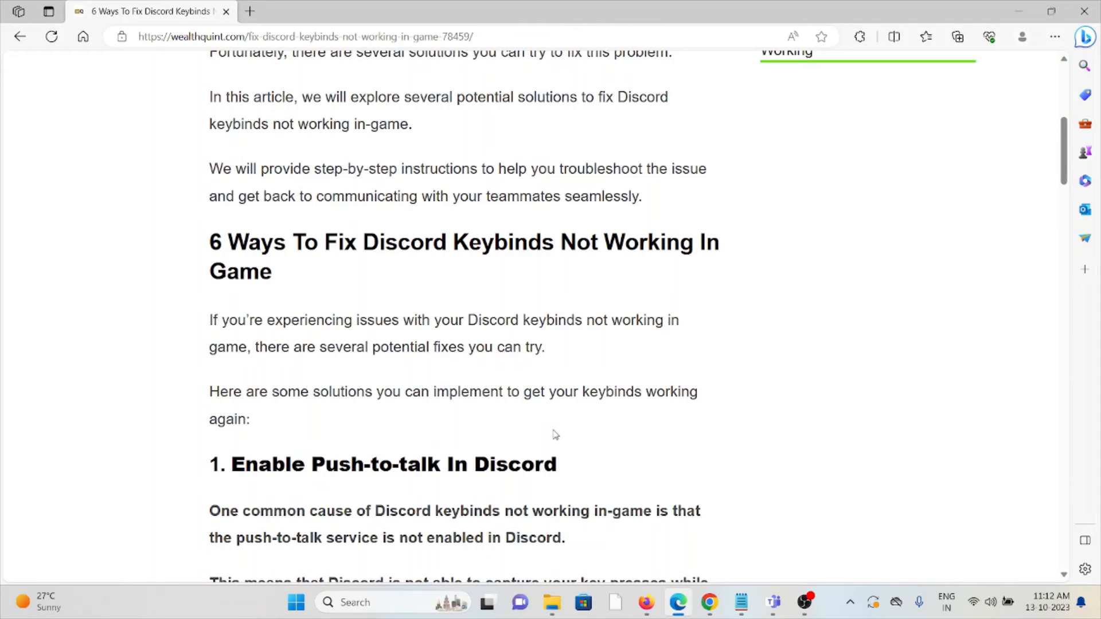
mouse_move(549, 438)
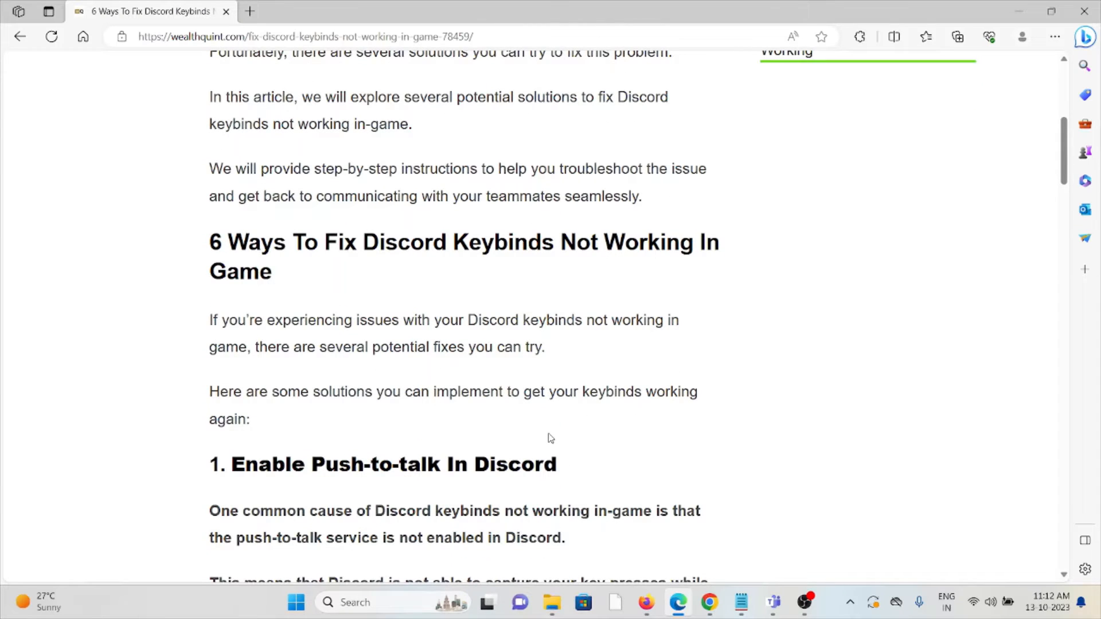
scroll("down", 3)
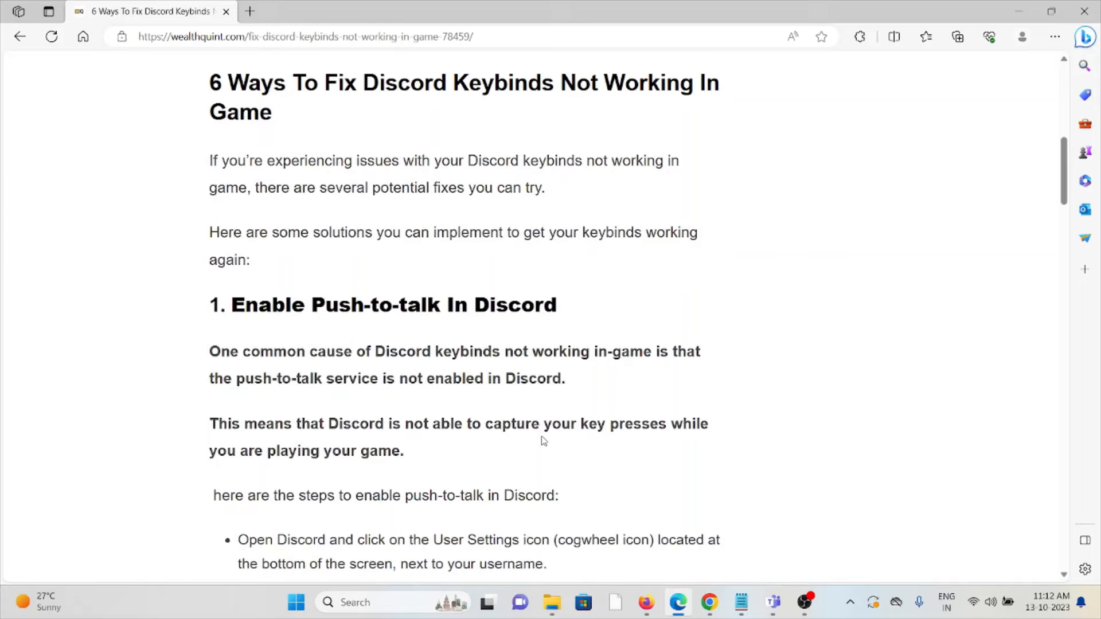
scroll("down", 3)
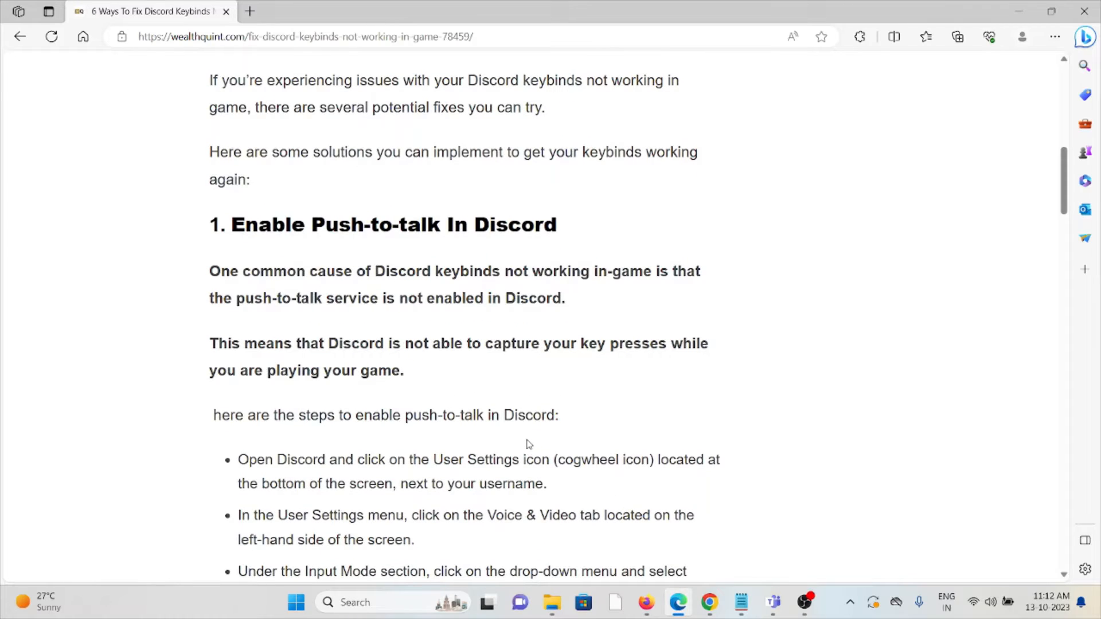
scroll("down", 3)
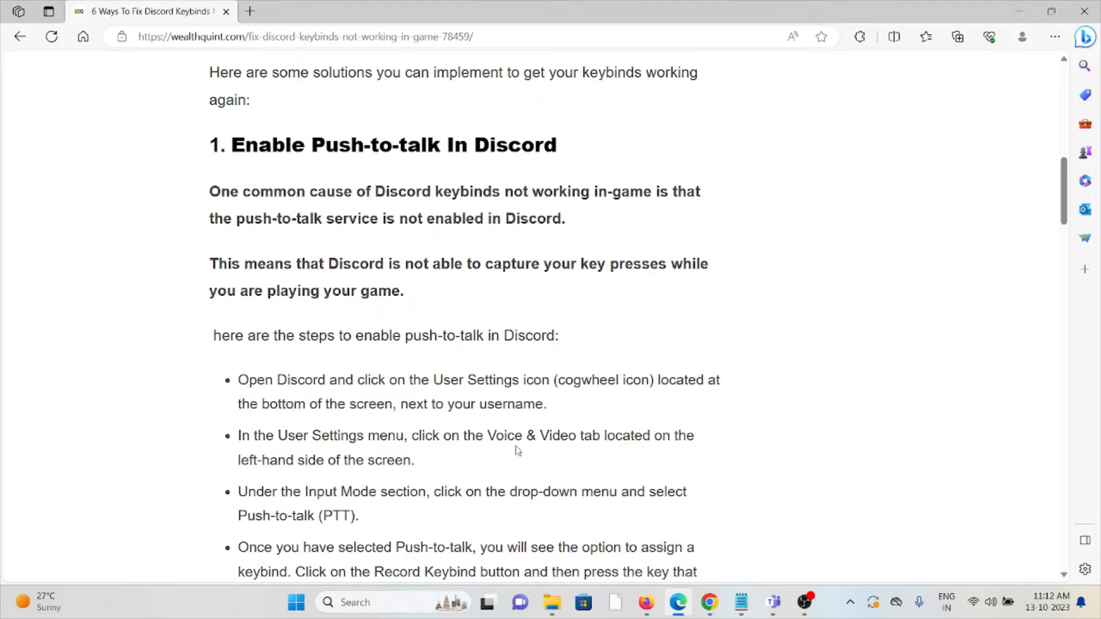
scroll("down", 3)
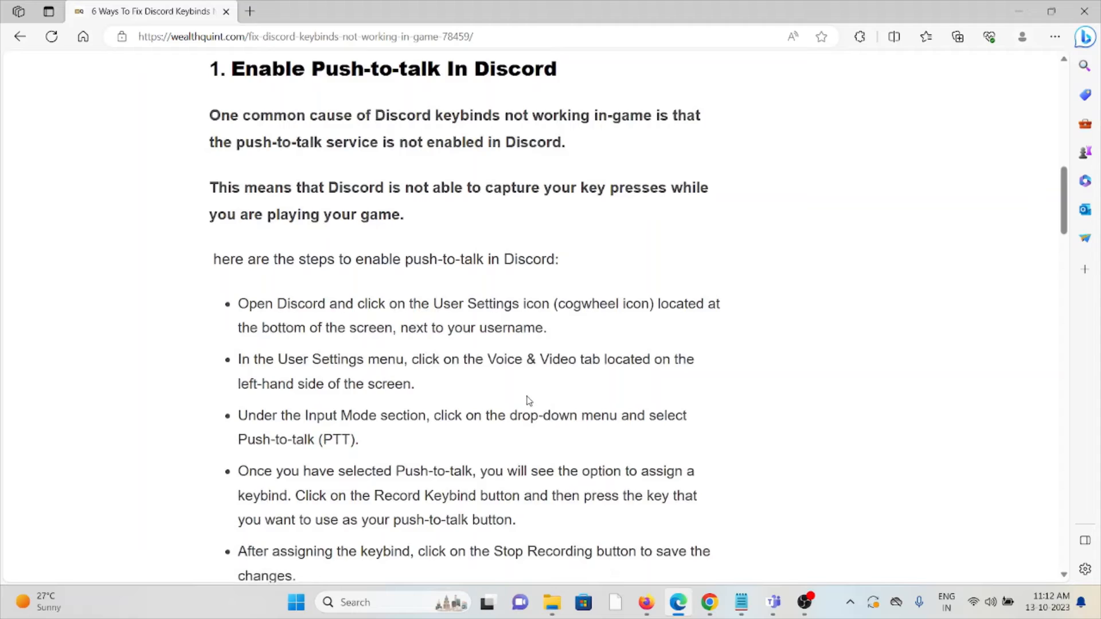
scroll("down", 3)
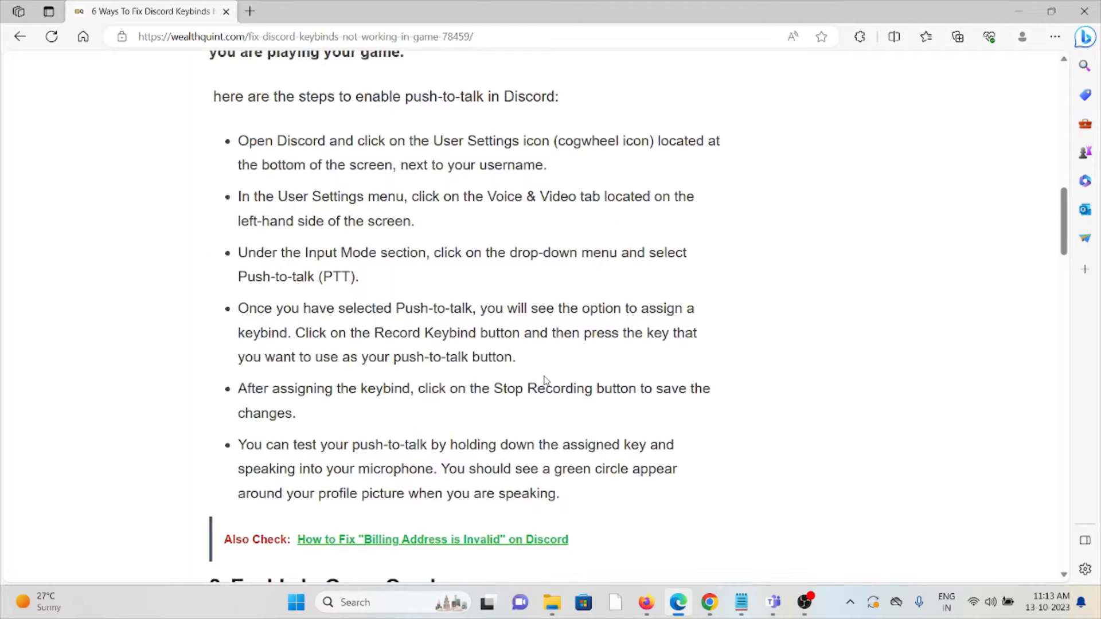
scroll("up", 3)
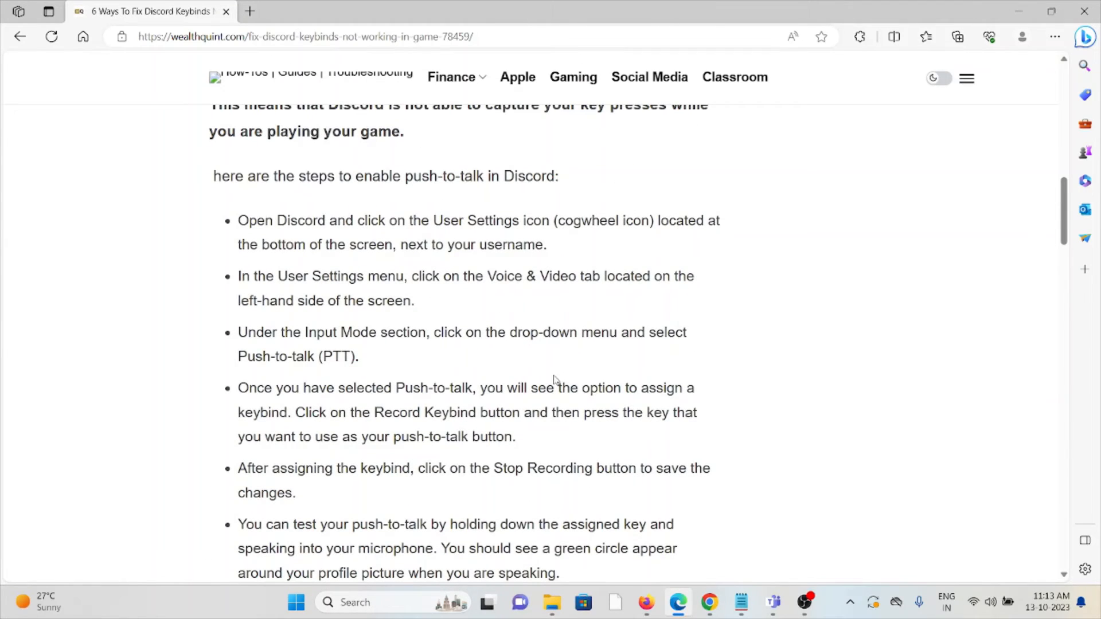
mouse_move(590, 380)
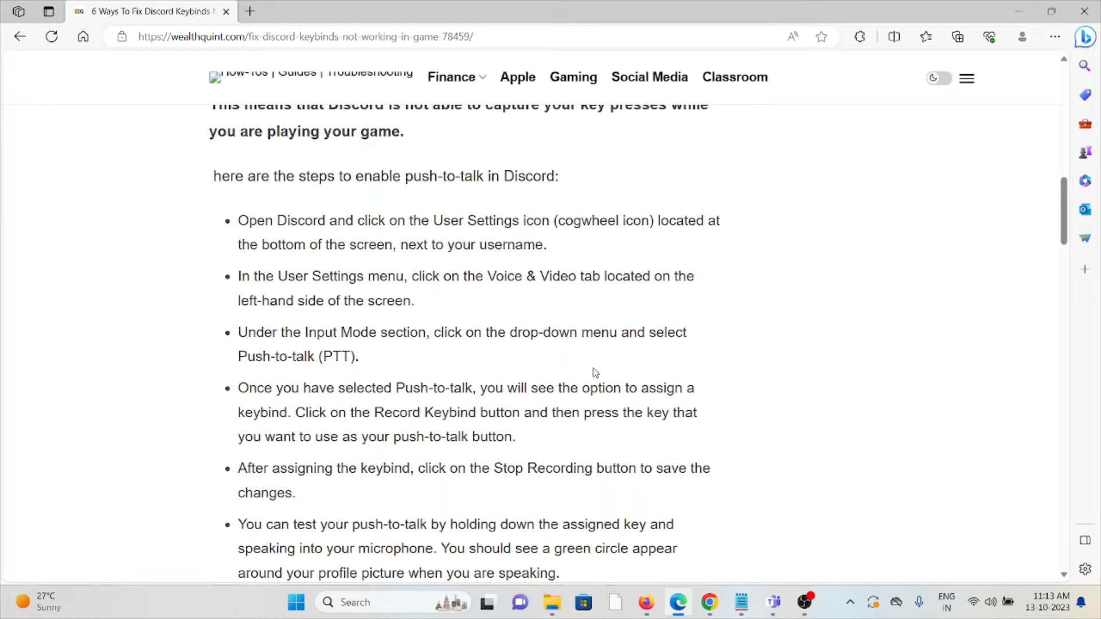
mouse_move(589, 359)
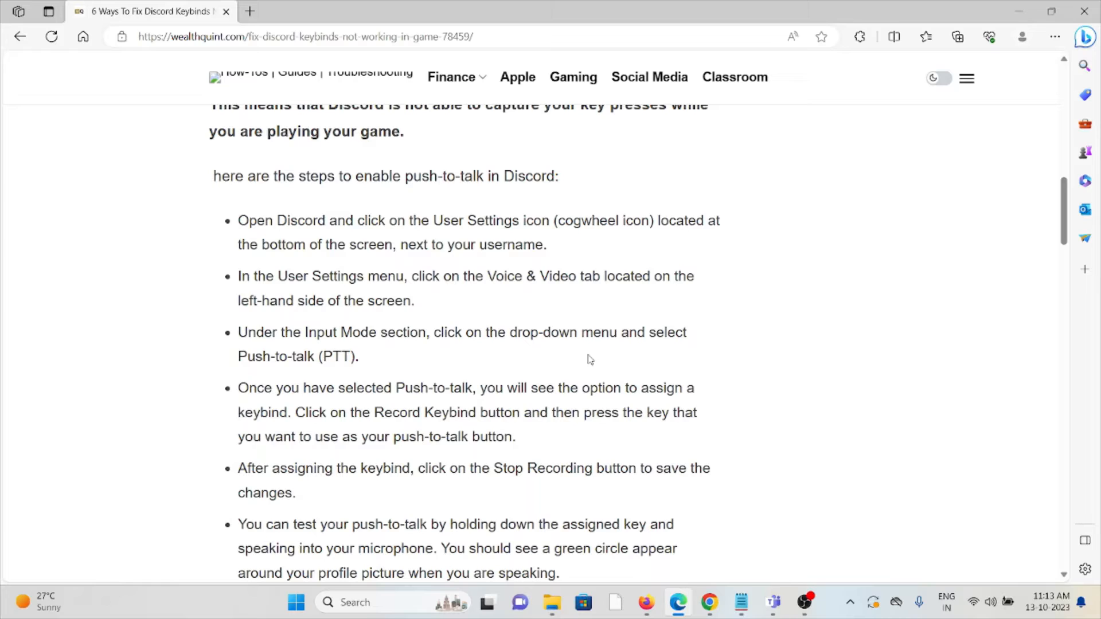
mouse_move(569, 371)
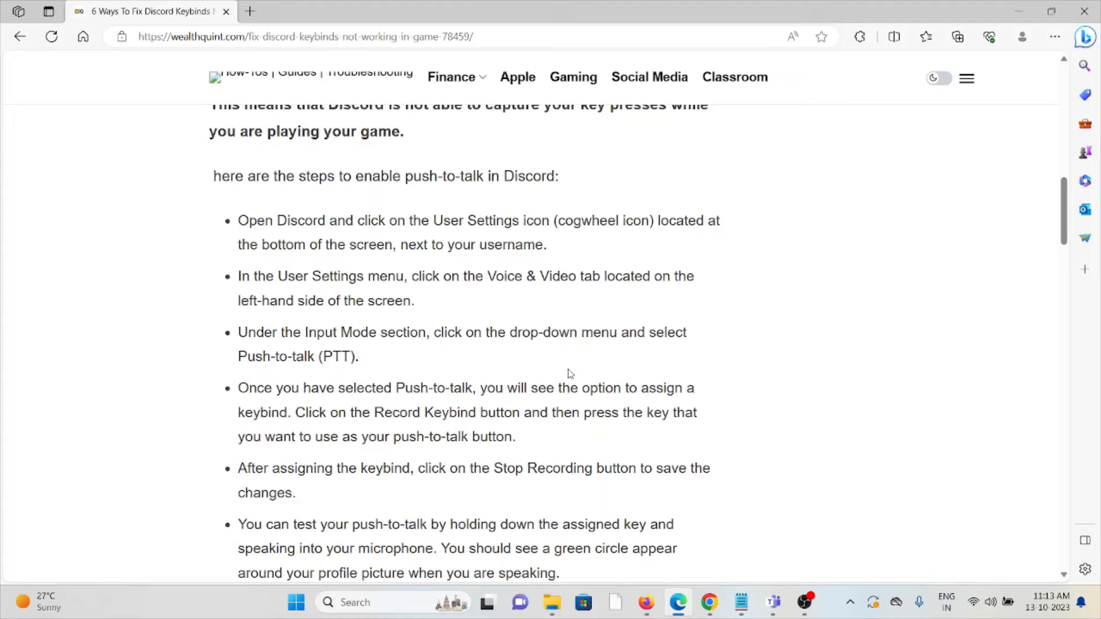
mouse_move(575, 369)
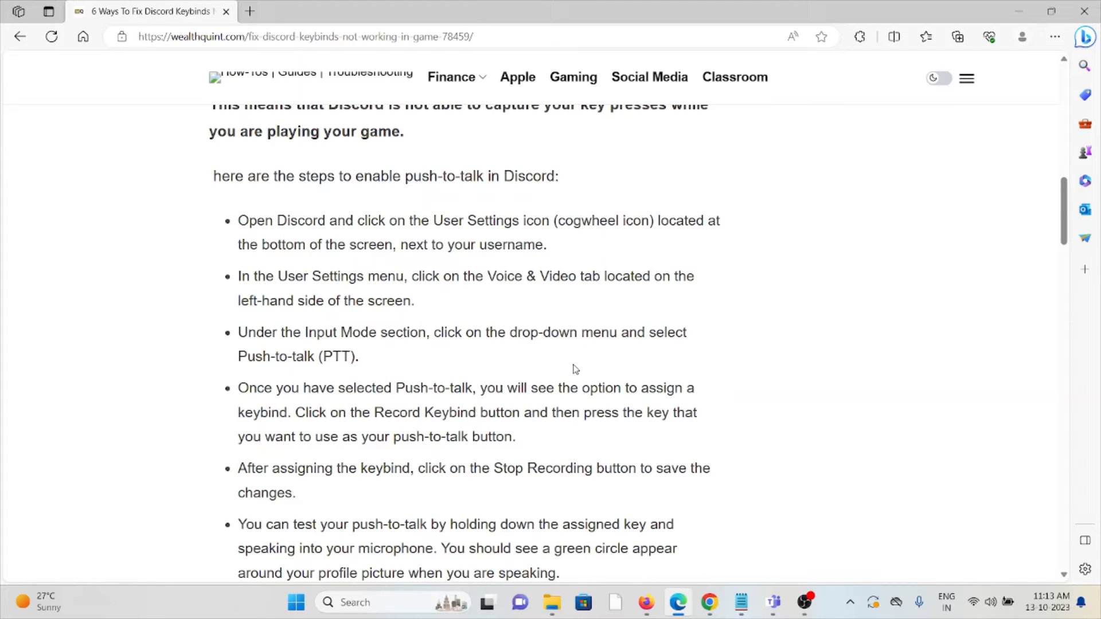
mouse_move(584, 364)
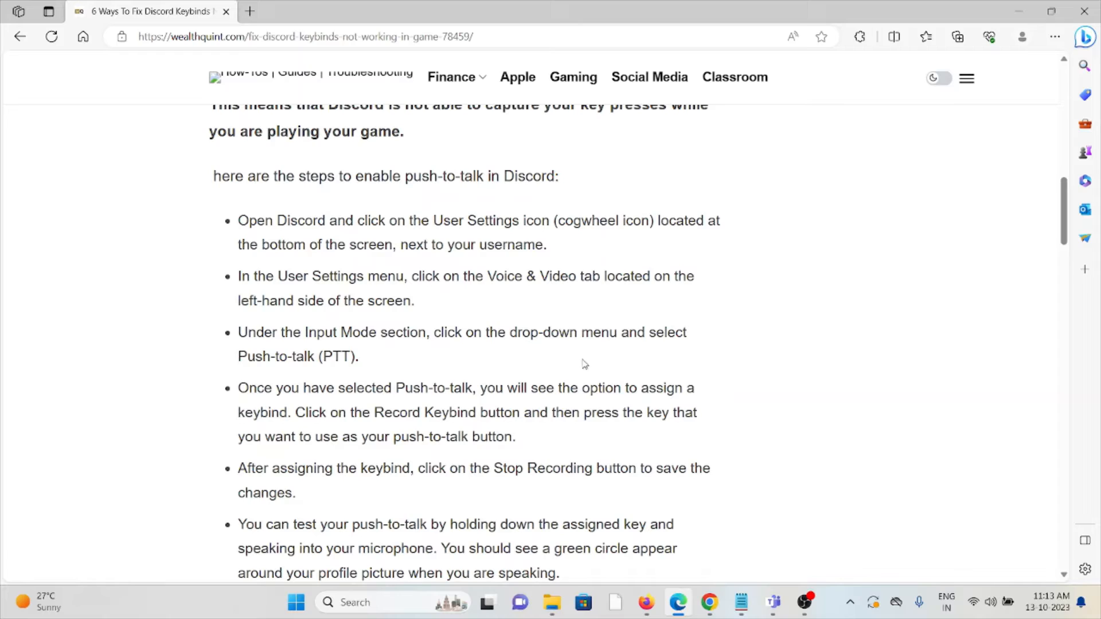
mouse_move(574, 373)
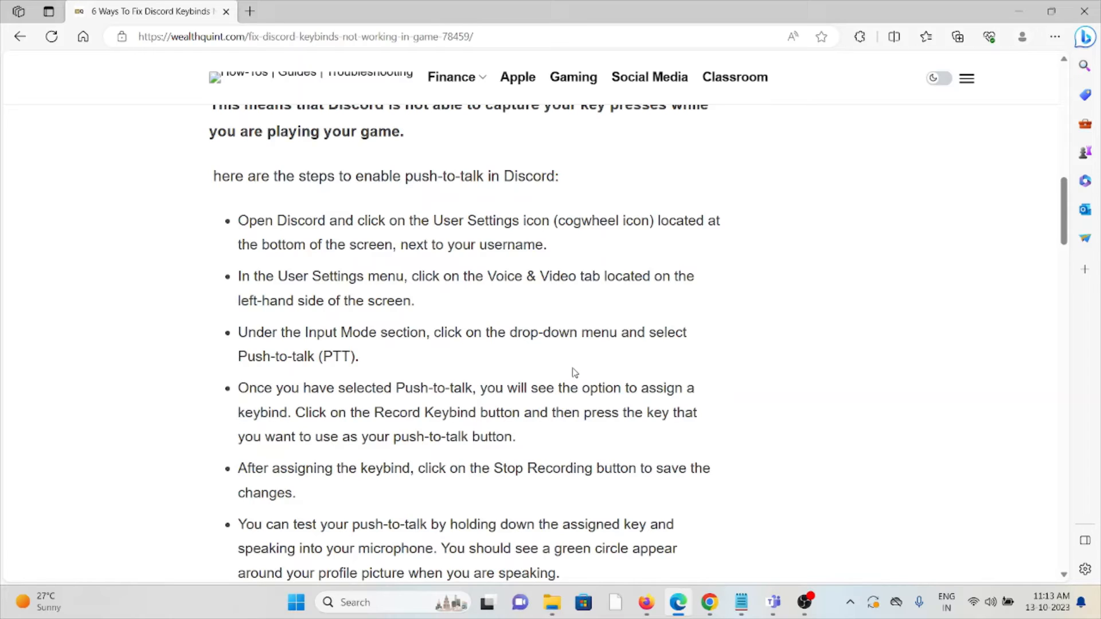
mouse_move(577, 357)
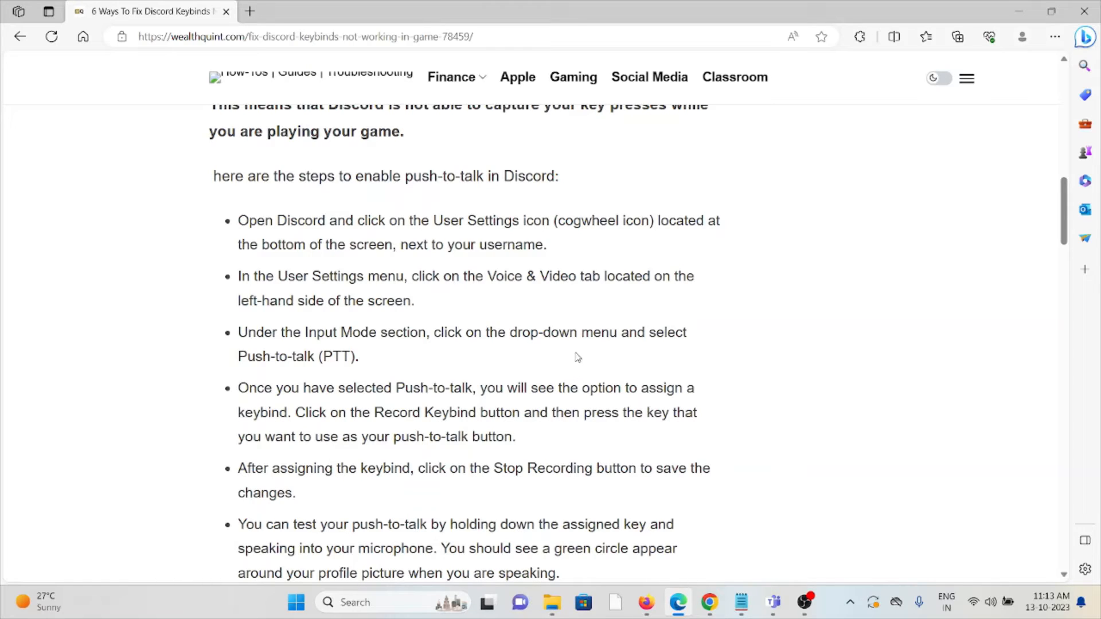
mouse_move(593, 365)
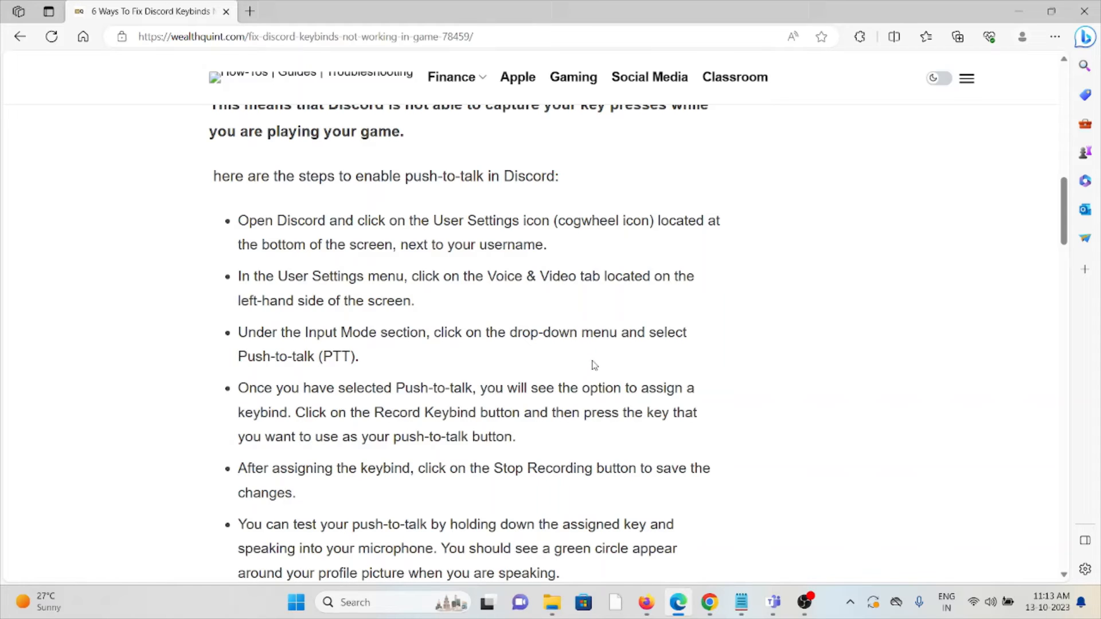
scroll("down", 3)
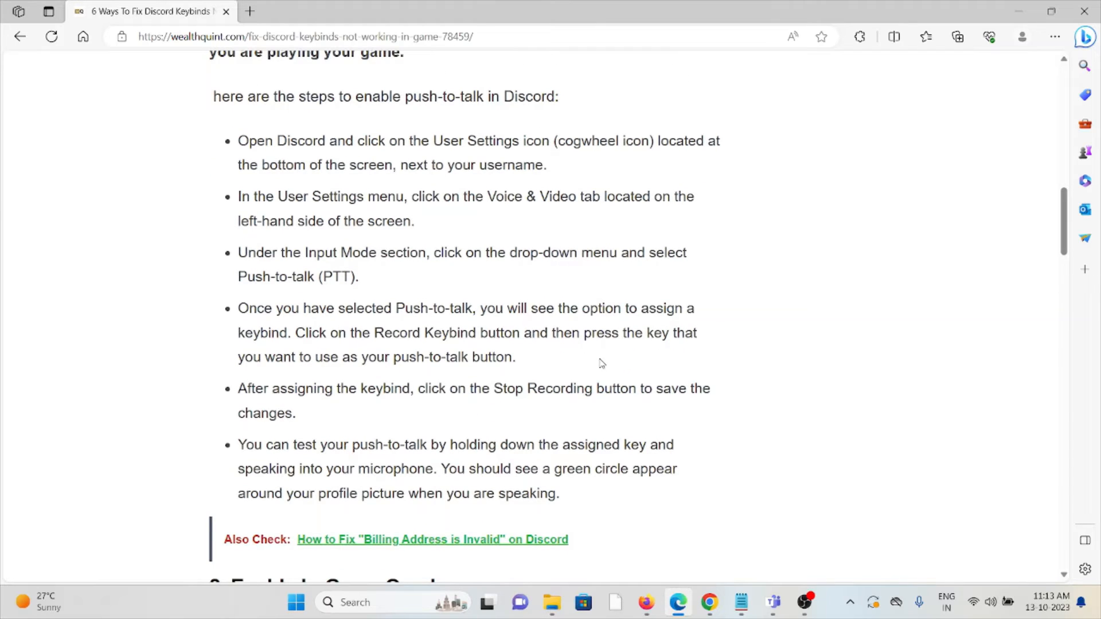
scroll("down", 3)
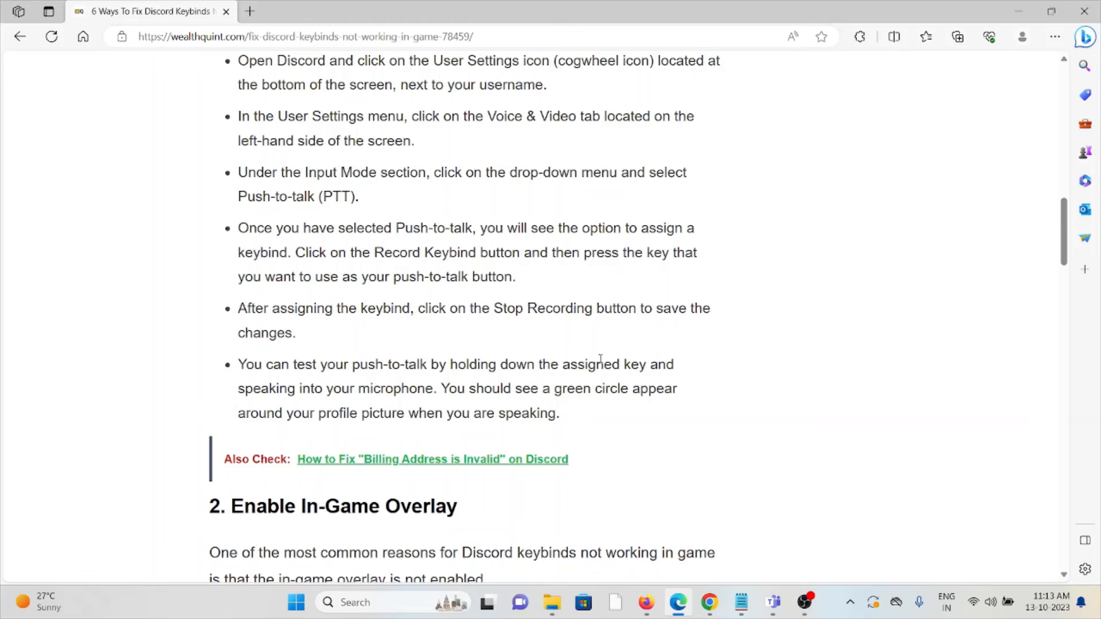
mouse_move(562, 339)
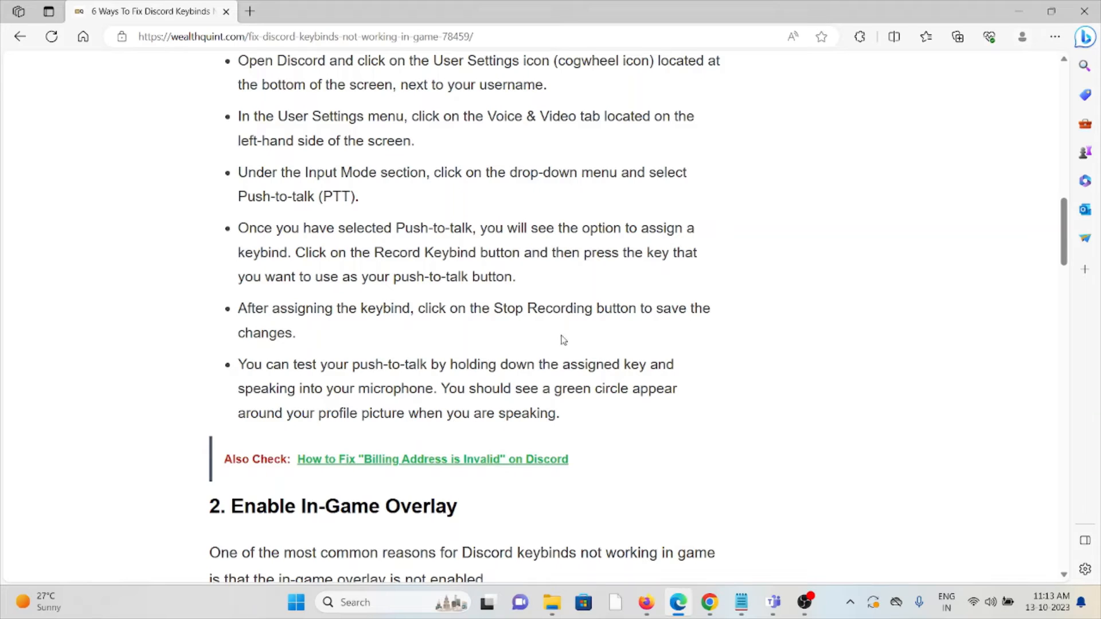
mouse_move(509, 341)
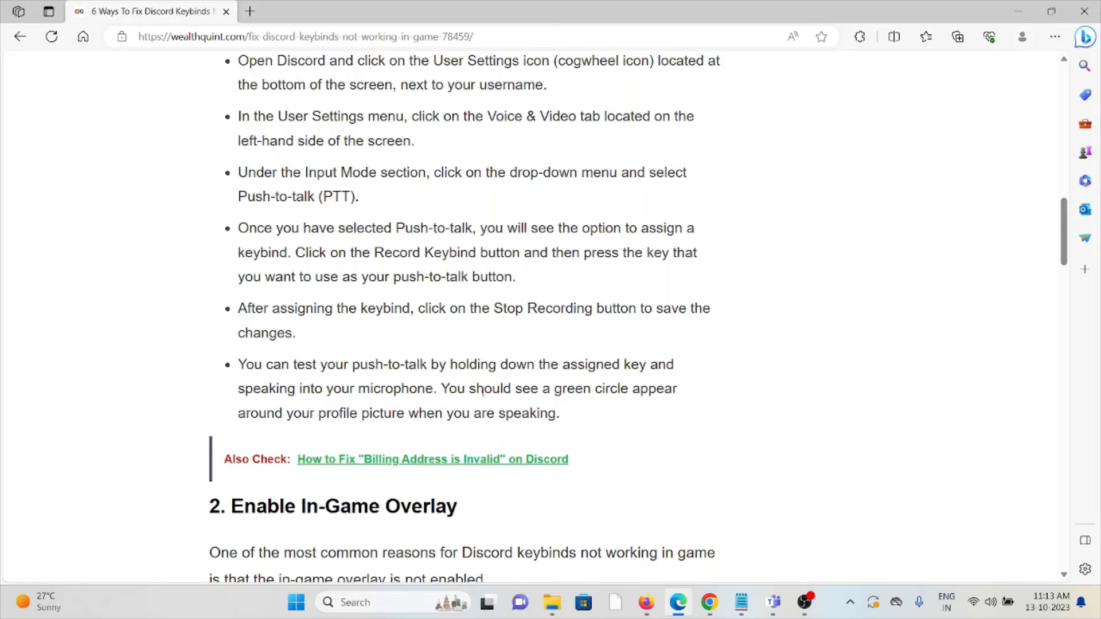
mouse_move(446, 406)
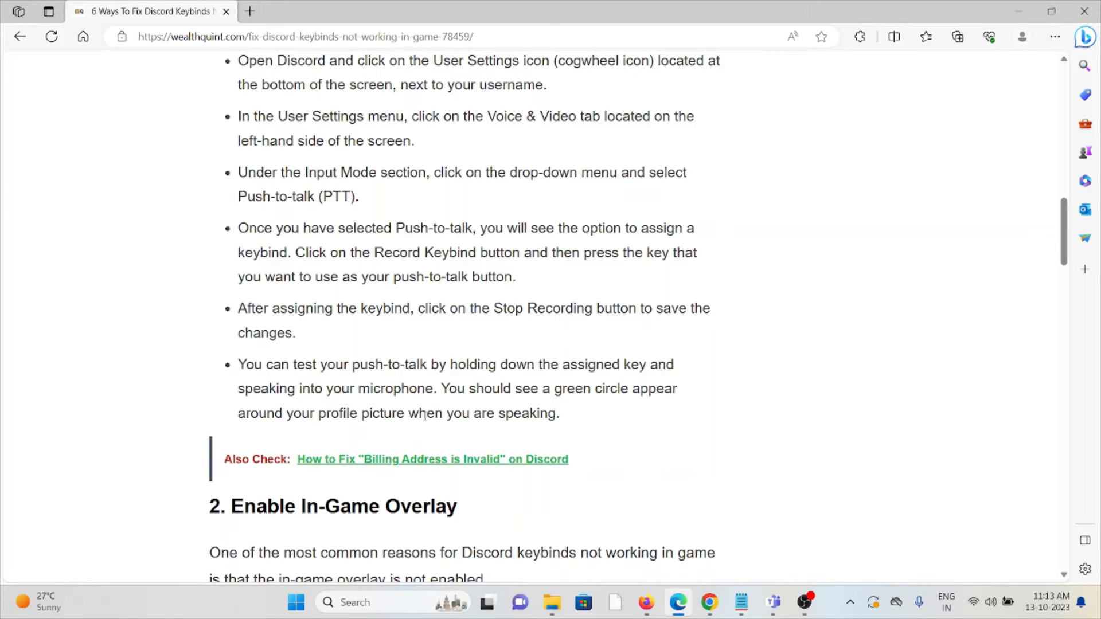
mouse_move(398, 437)
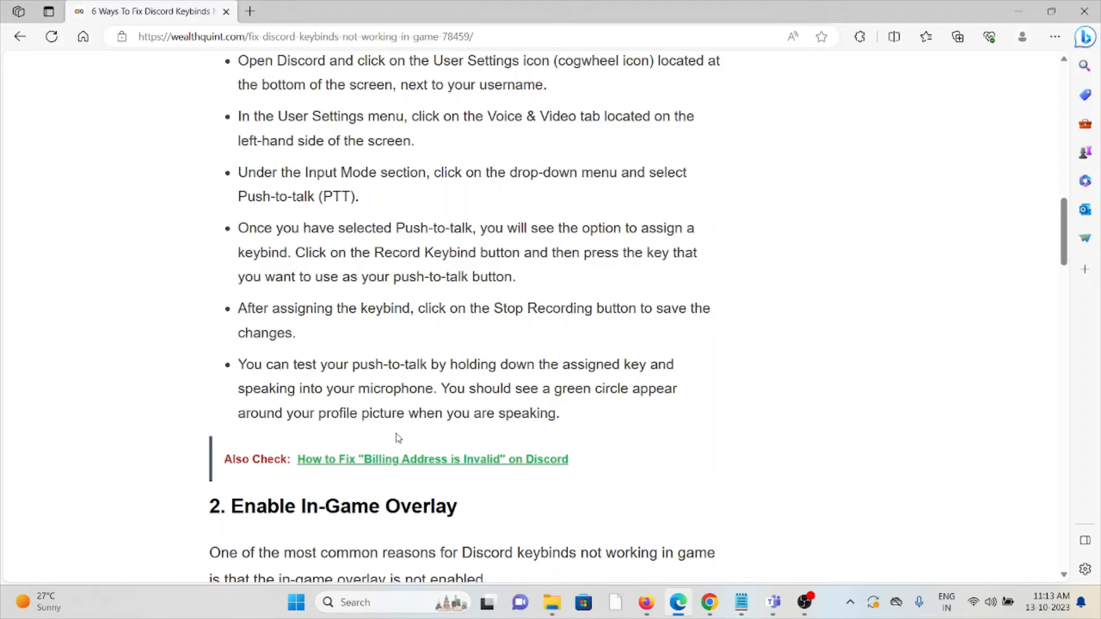
mouse_move(408, 414)
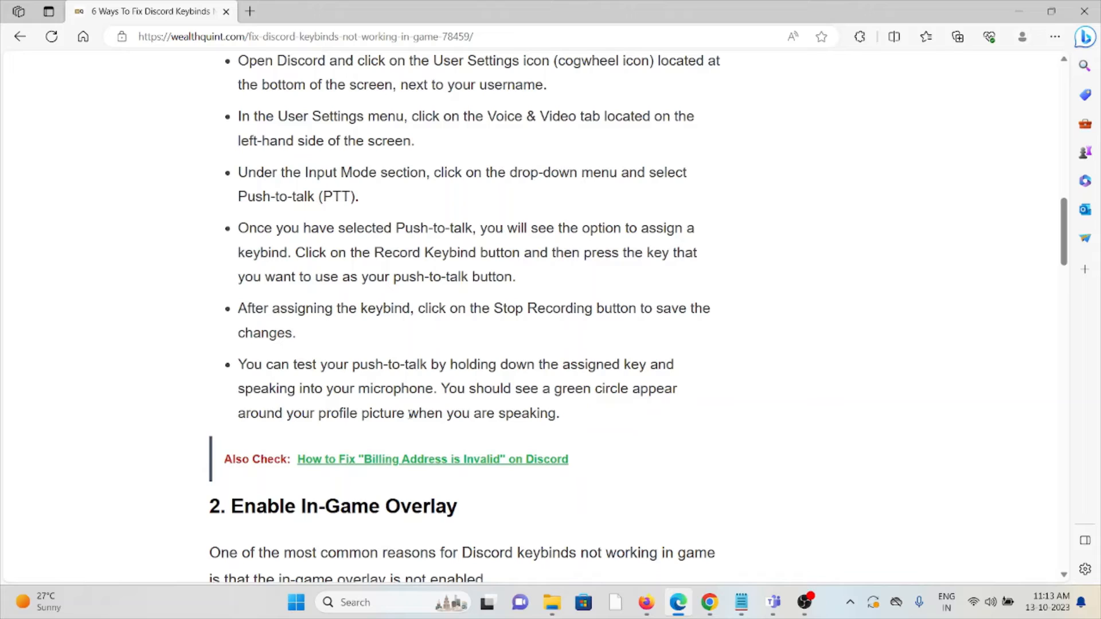
mouse_move(515, 406)
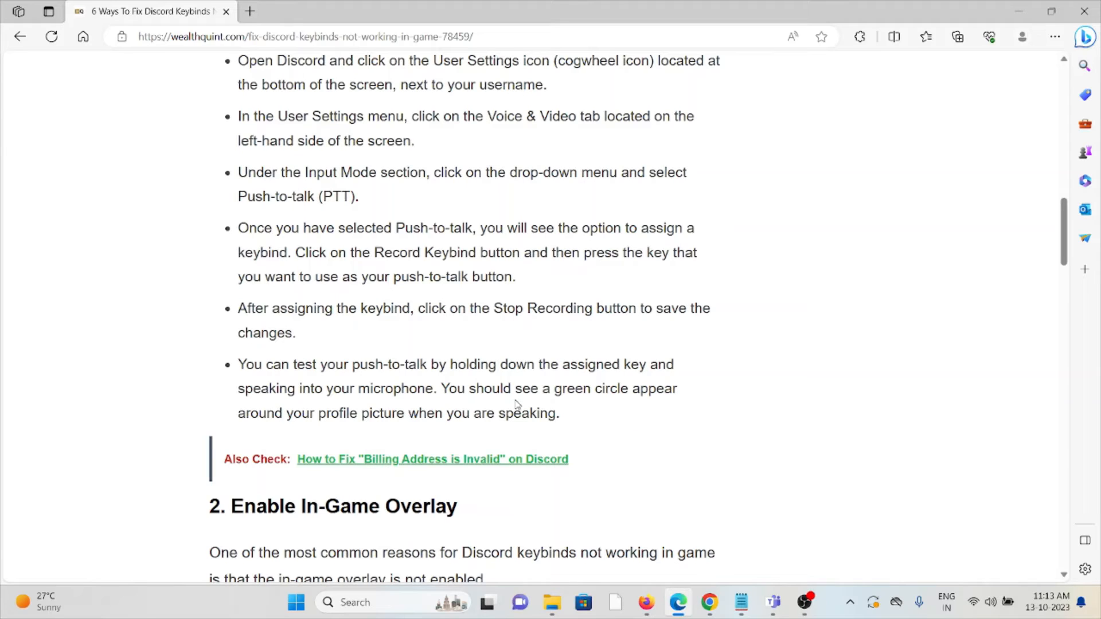
mouse_move(631, 425)
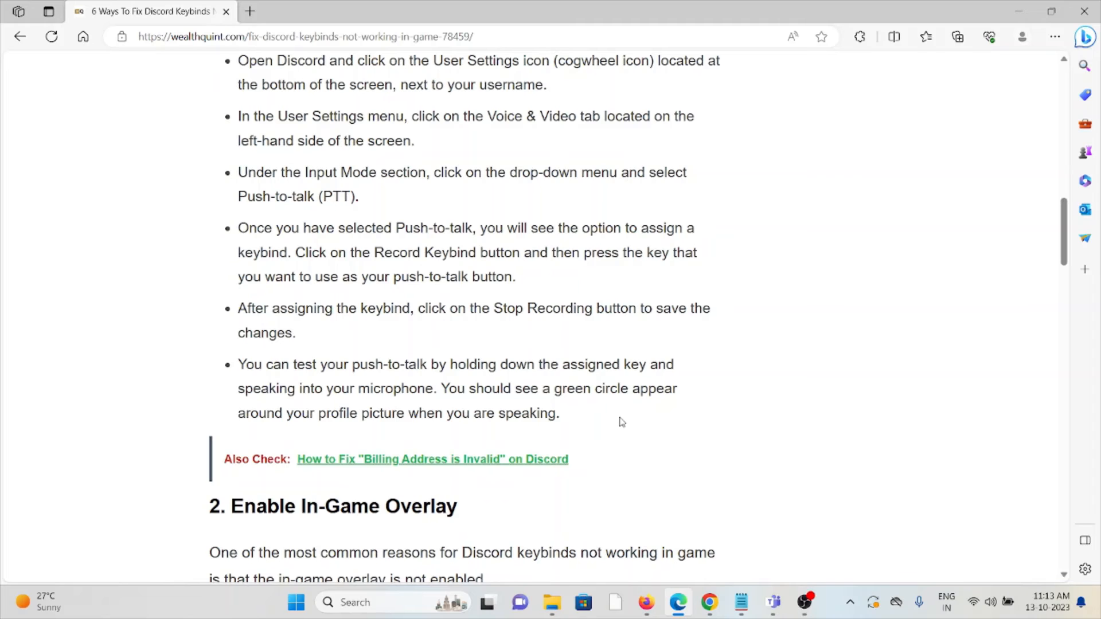
scroll("down", 3)
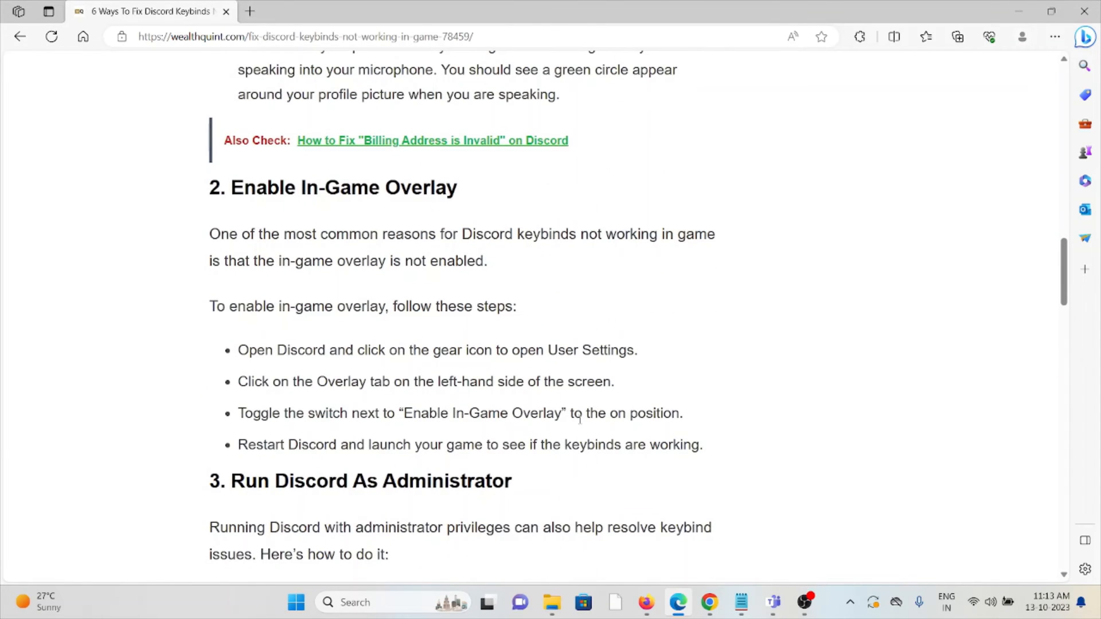
mouse_move(547, 426)
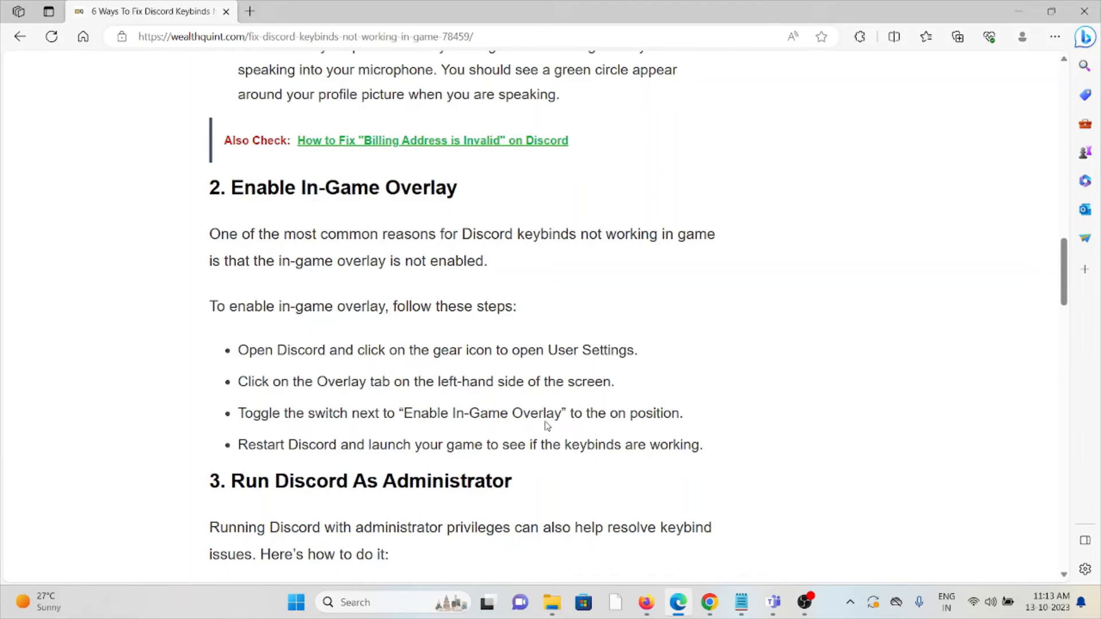
mouse_move(548, 424)
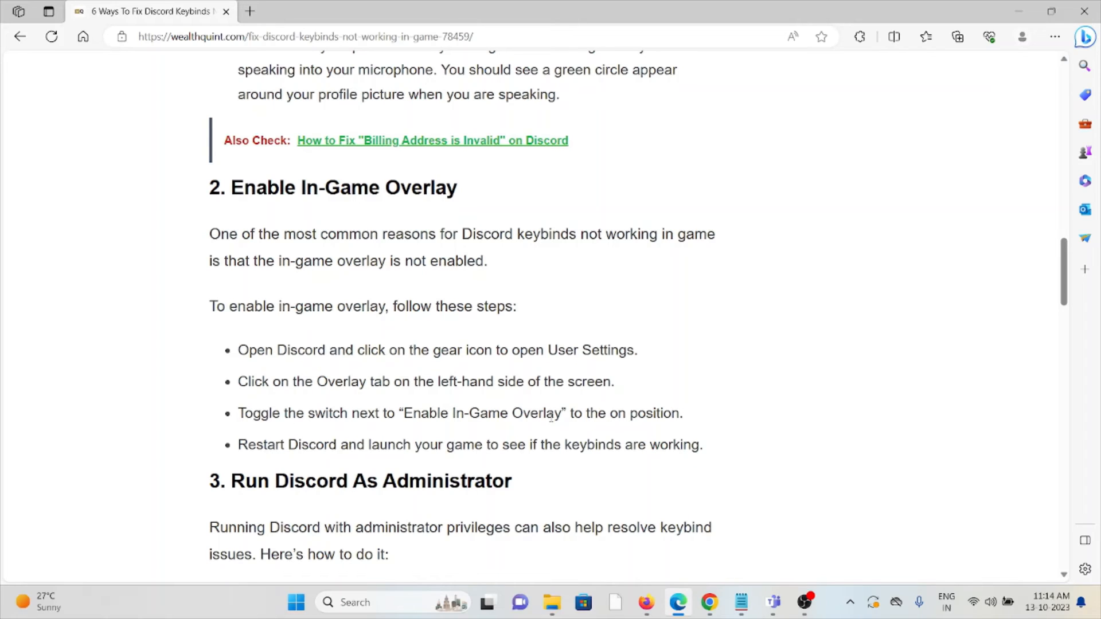
scroll("down", 3)
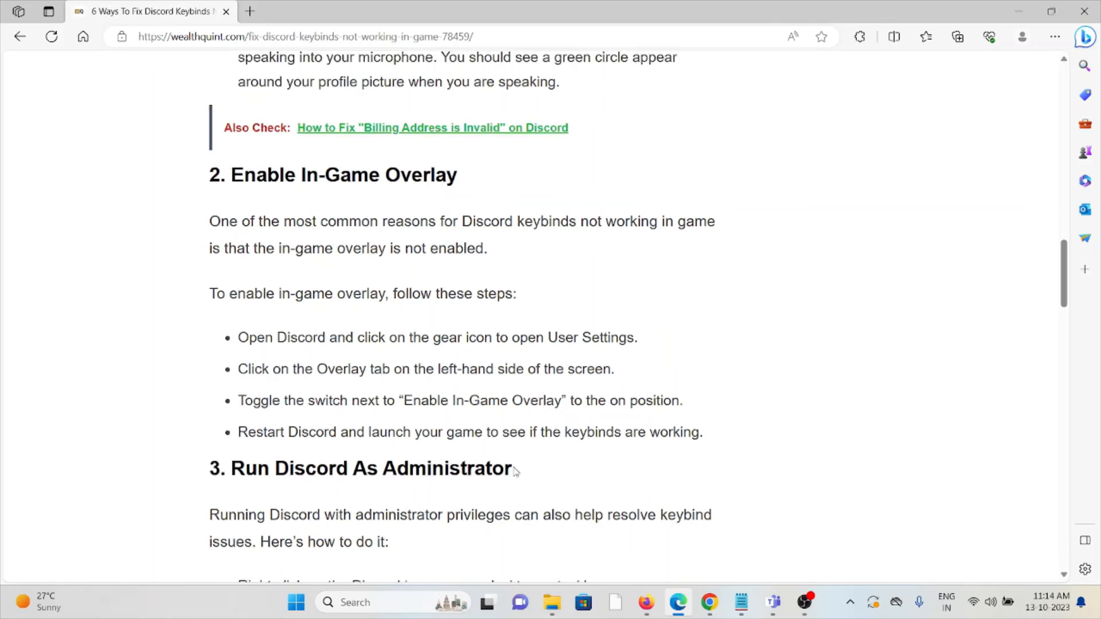
scroll("down", 3)
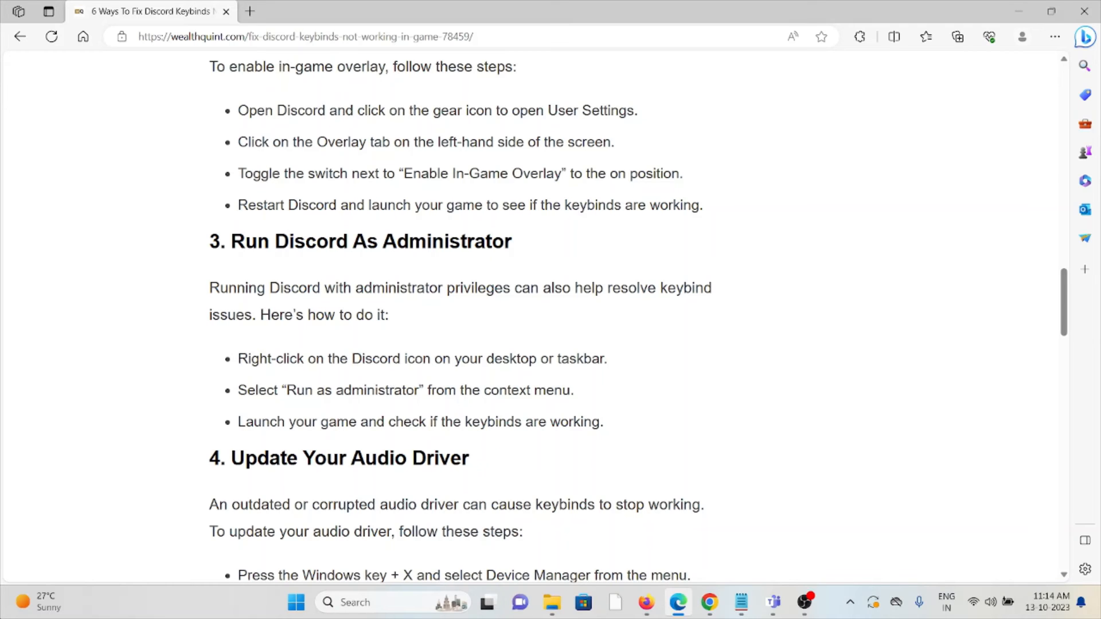
scroll("down", 3)
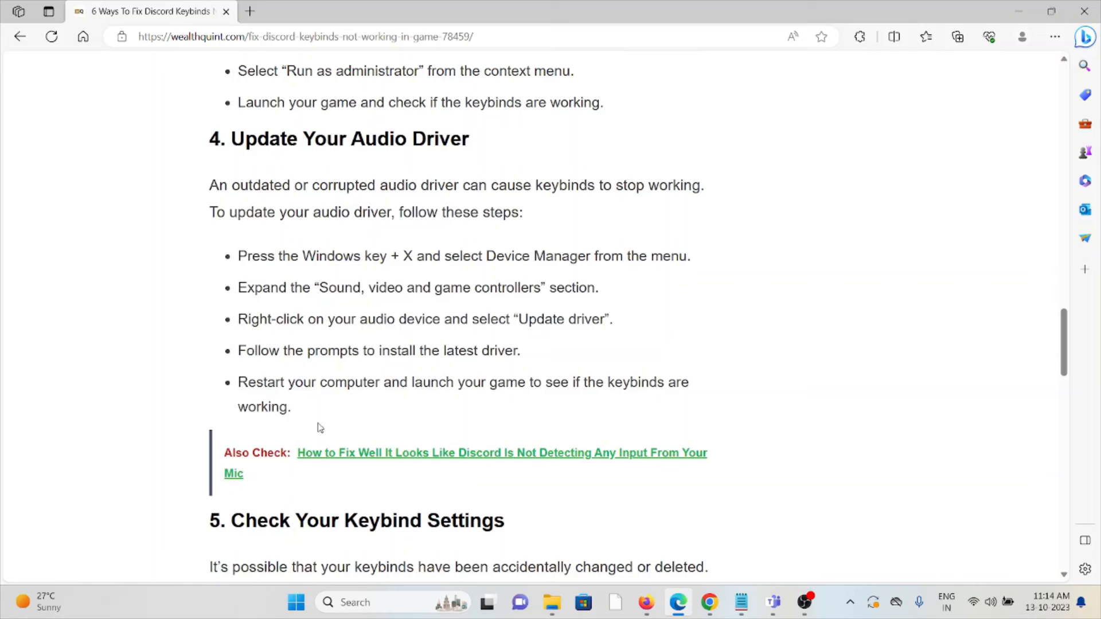
mouse_move(321, 406)
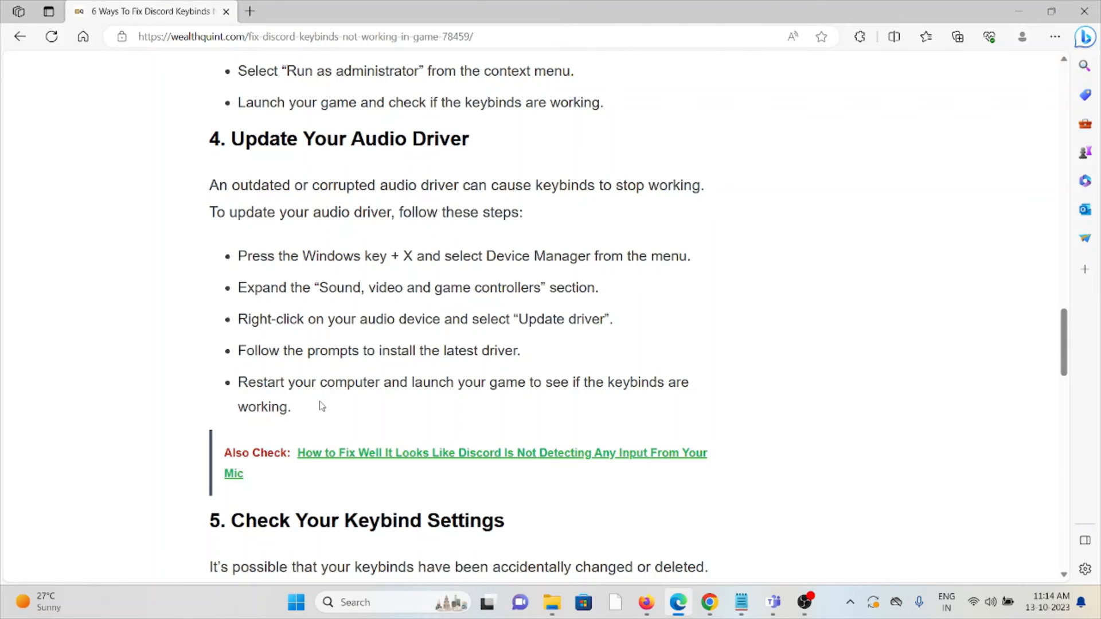
mouse_move(339, 298)
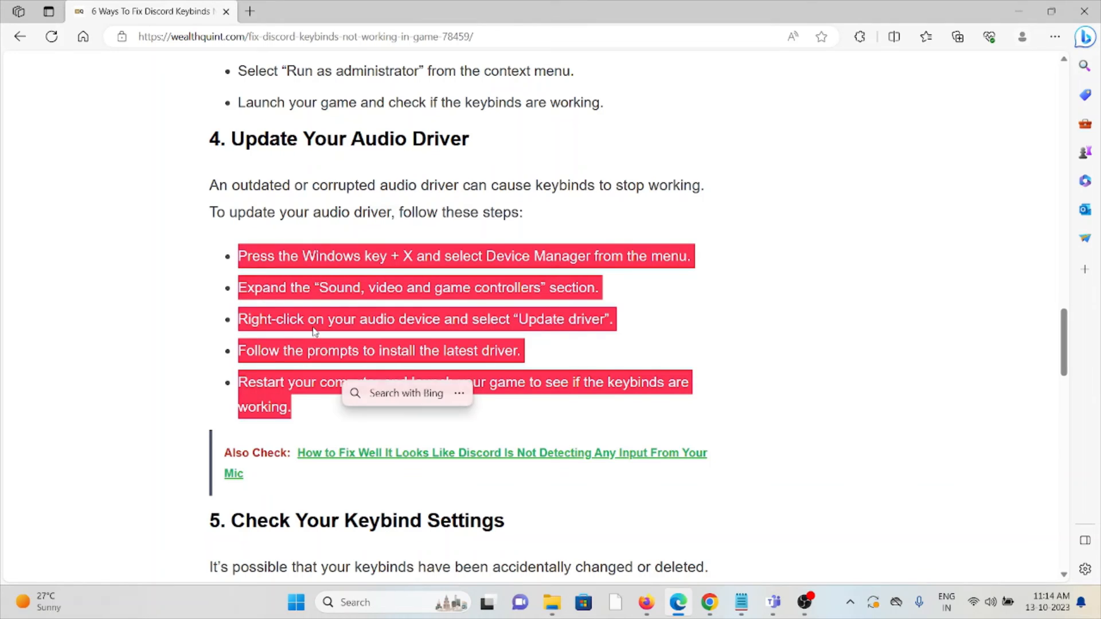
scroll("down", 3)
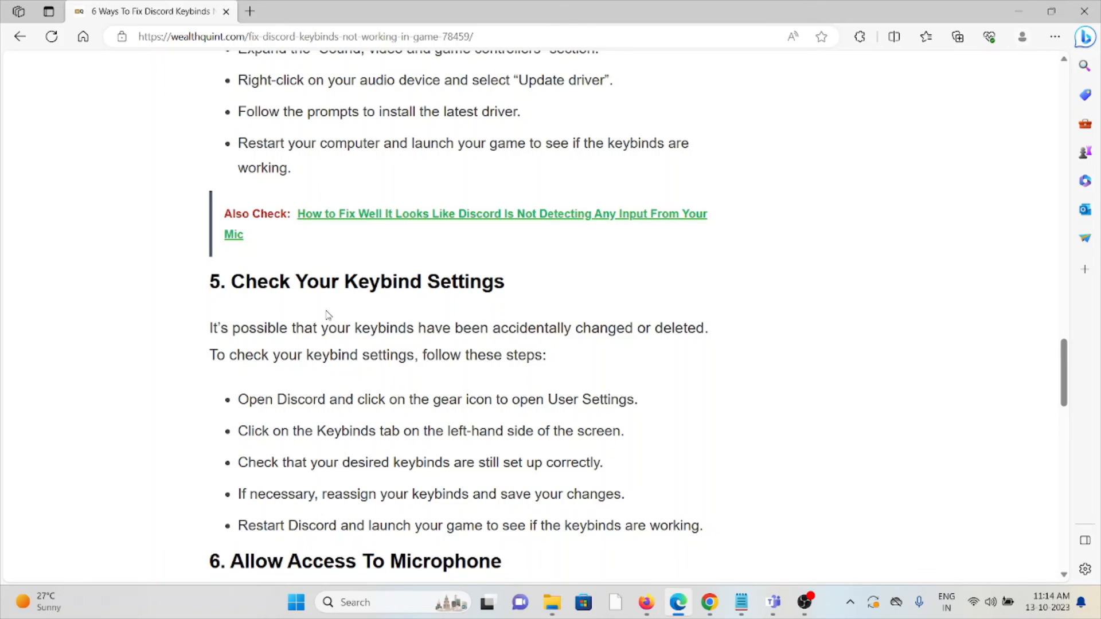
mouse_move(358, 328)
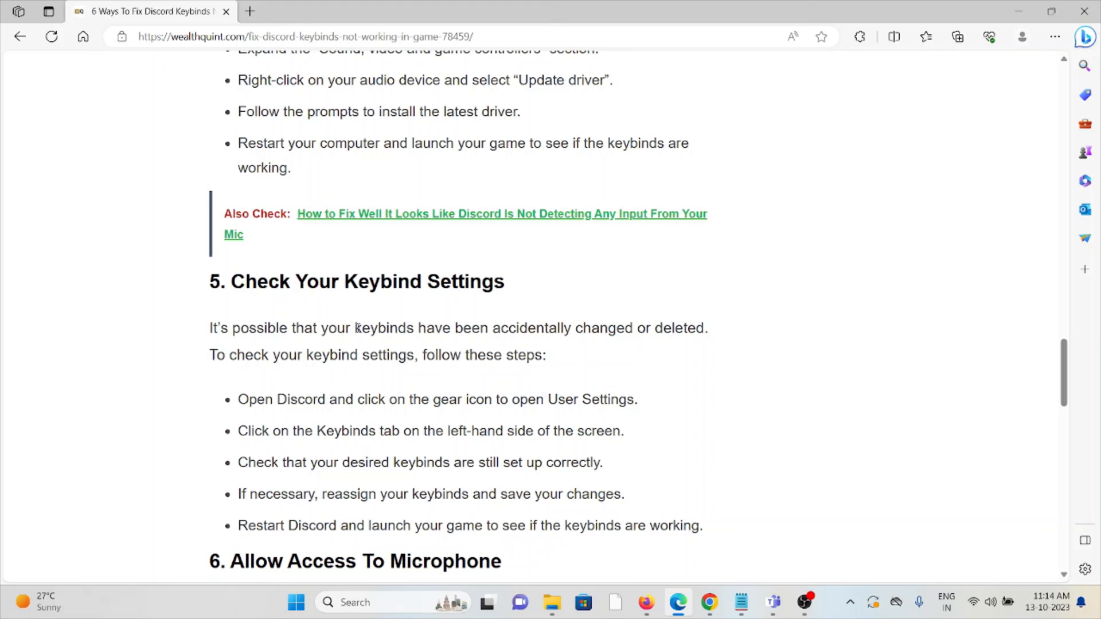
scroll("down", 3)
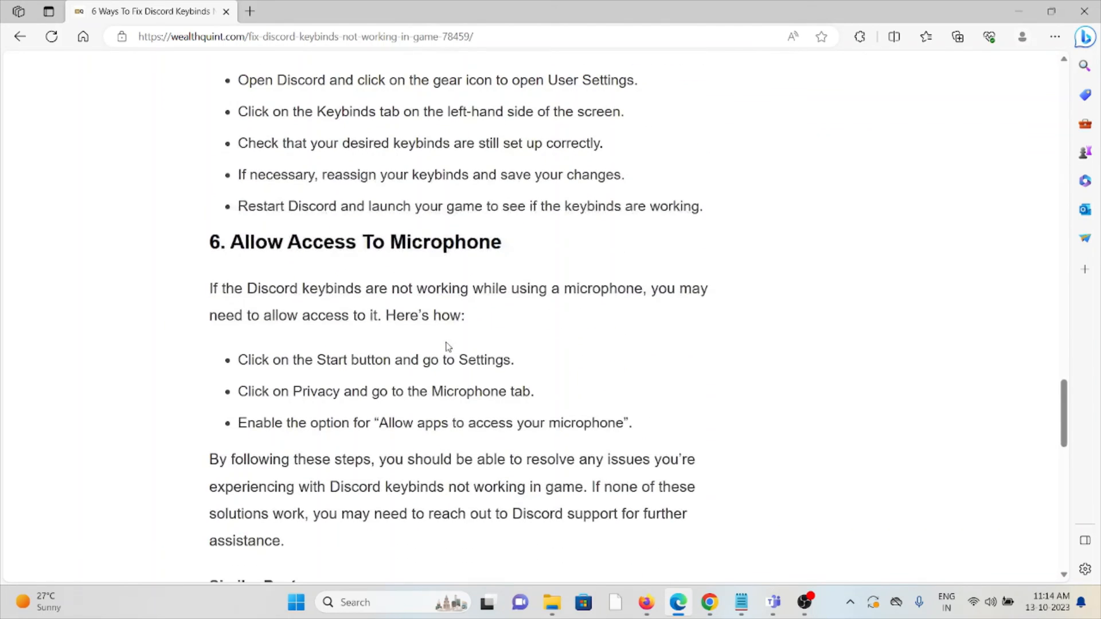
scroll("down", 3)
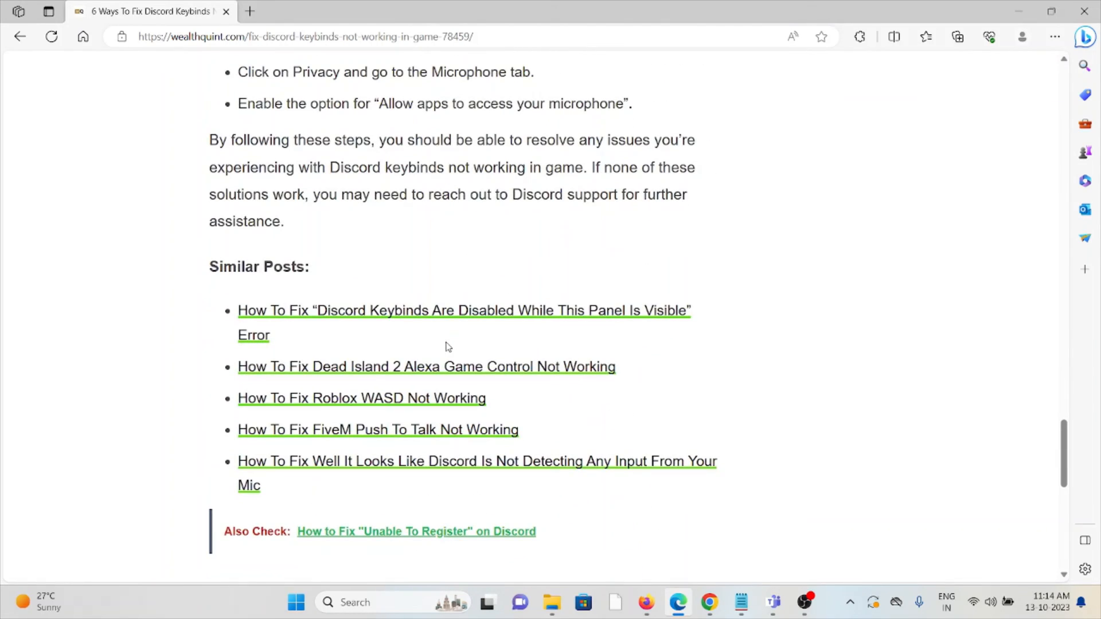
scroll("up", 3)
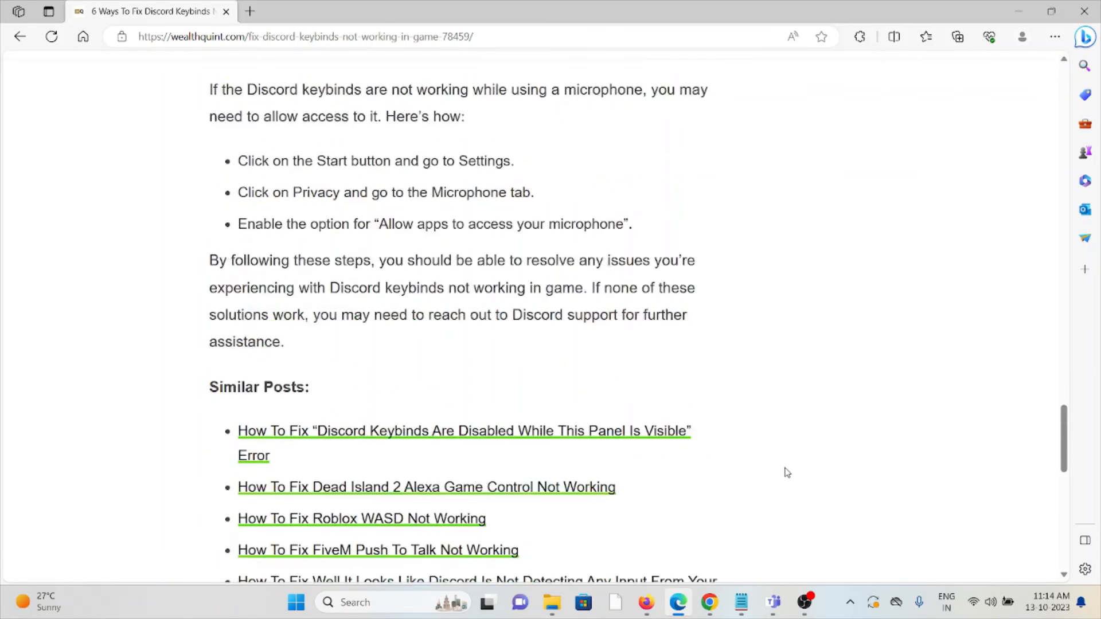
scroll("up", 3)
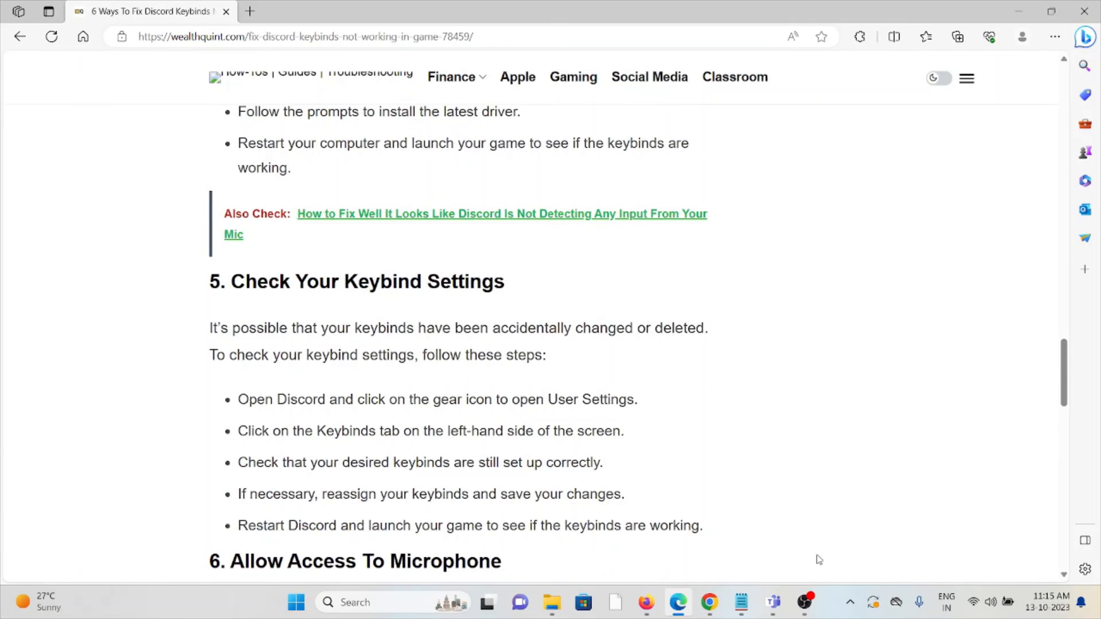